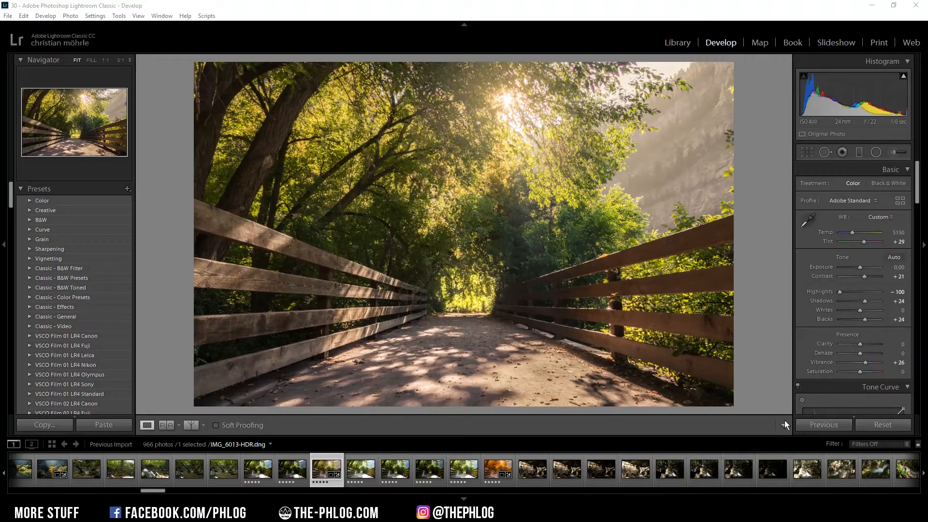
mouse_move(778, 360)
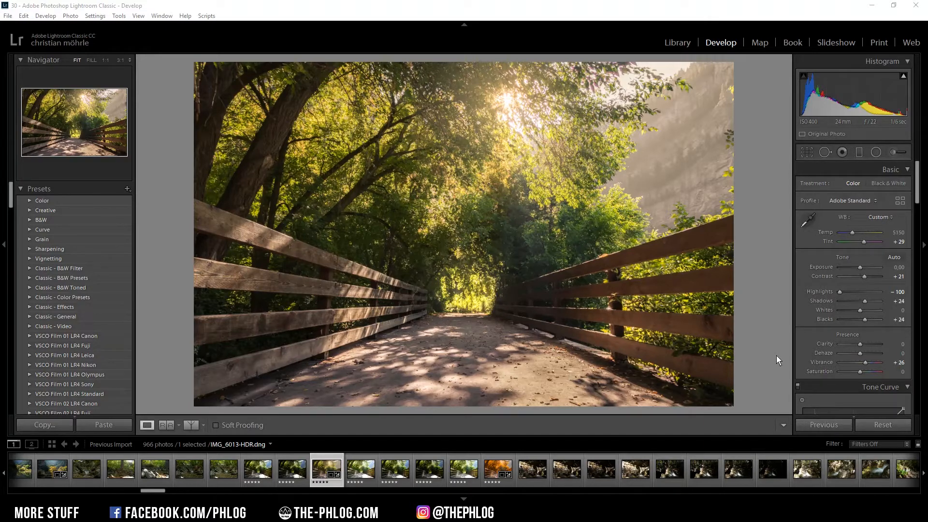
mouse_move(409, 157)
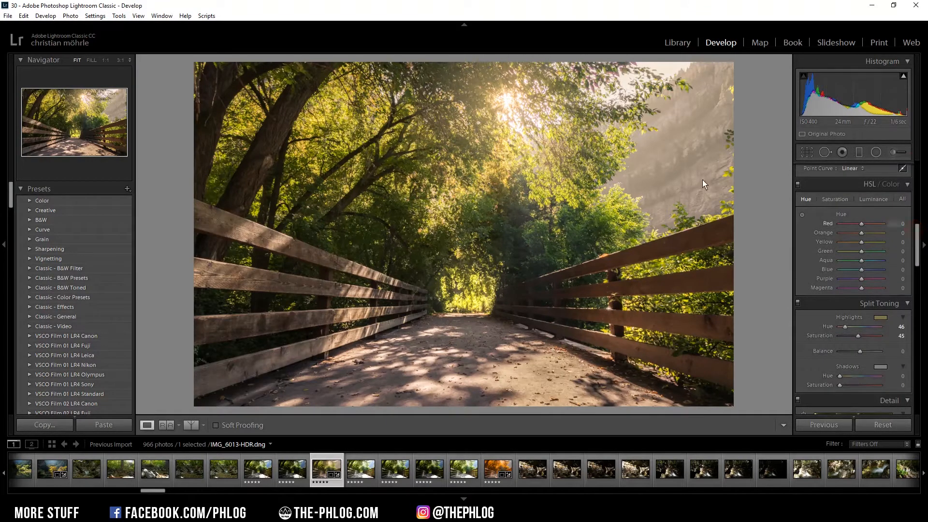
mouse_move(717, 207)
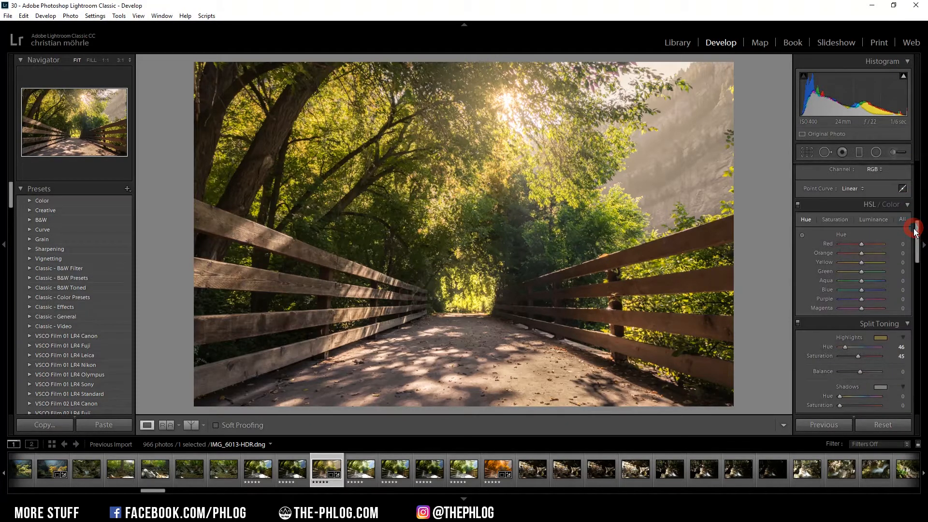
mouse_move(806, 222)
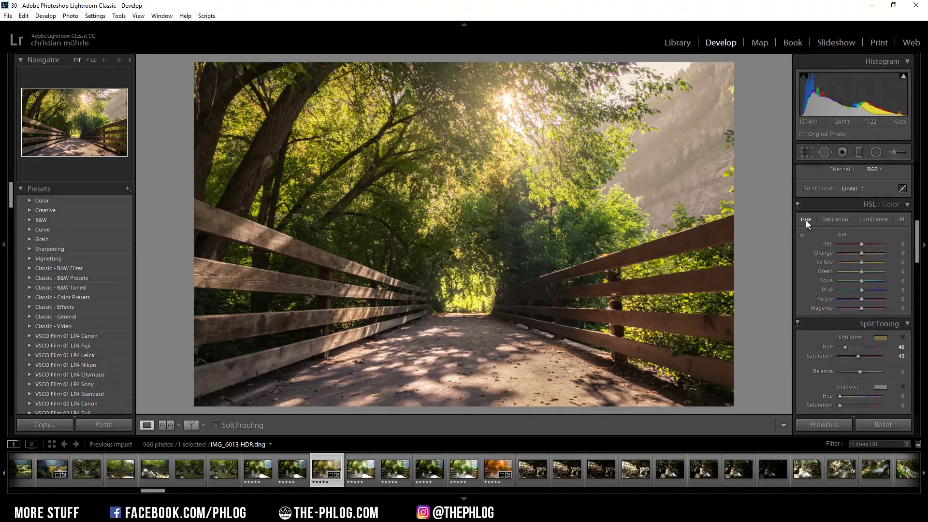
Step: Set the HSL Green hue to -100 and the Yellow hue to about -87
left_click_drag(861, 271, 823, 271)
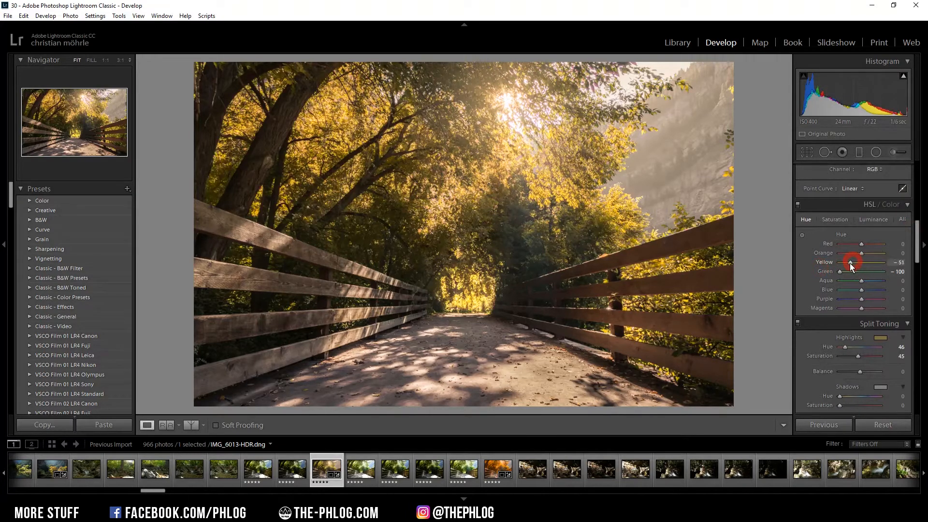
left_click_drag(851, 261, 841, 262)
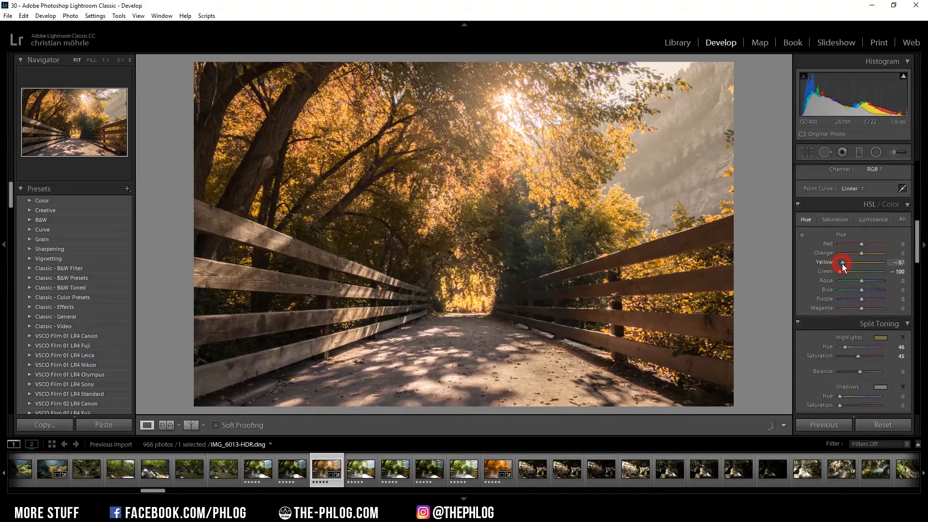
left_click_drag(841, 262, 834, 262)
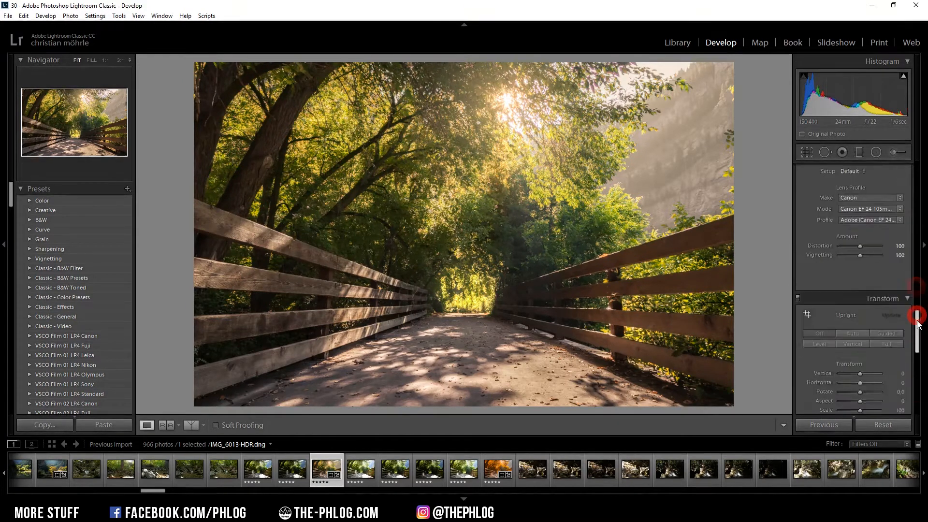
Step: Scroll the right panel past Transform and Effects down to Calibration
scroll("down", 3)
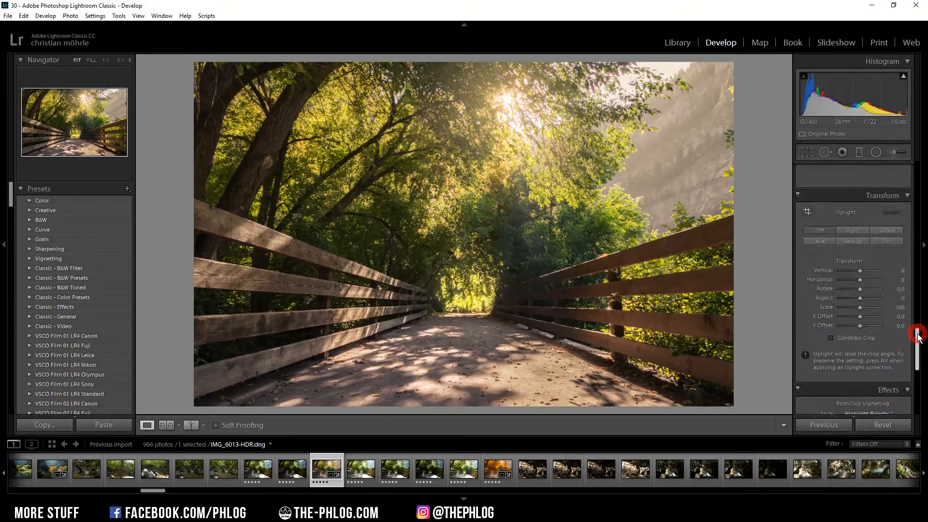
scroll("down", 3)
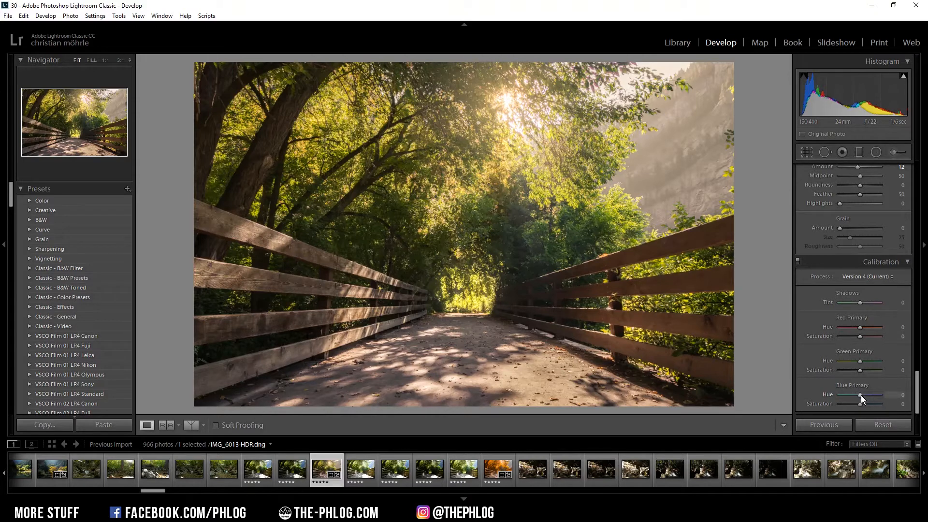
Step: Set Blue and Green Primary Hue to -100 and Red Primary Hue to +90
left_click(861, 395)
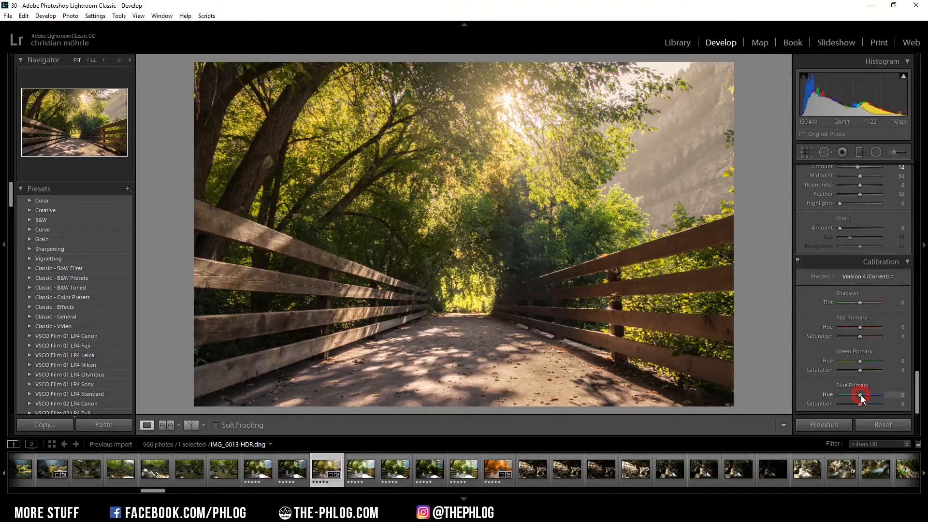
left_click_drag(859, 395, 835, 395)
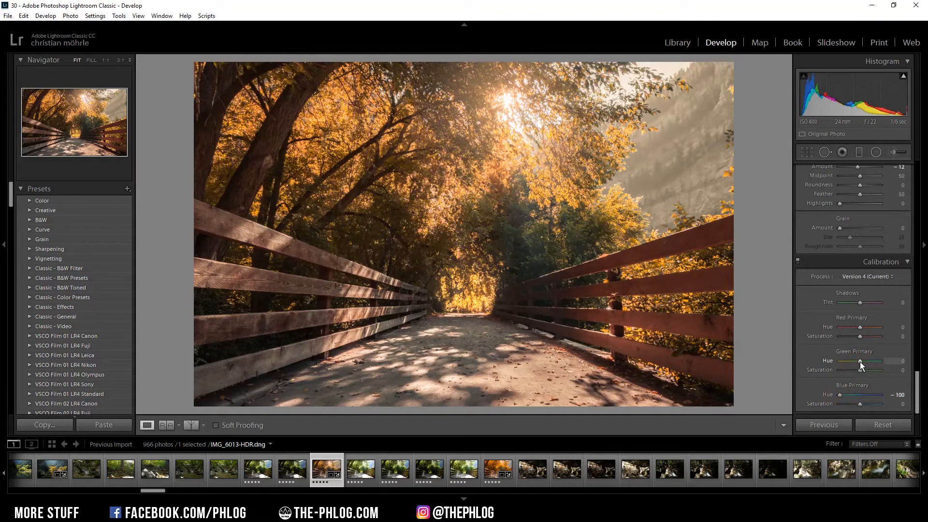
left_click_drag(859, 362, 848, 362)
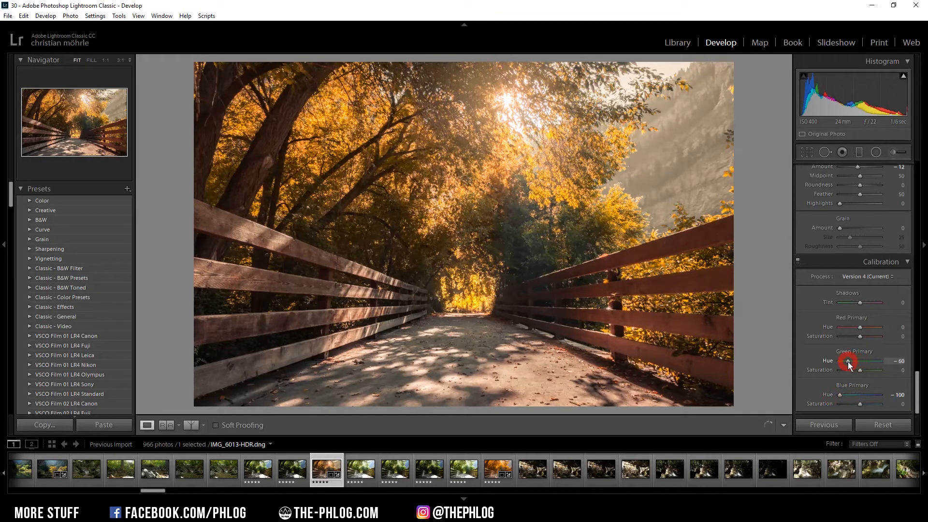
left_click_drag(847, 362, 845, 362)
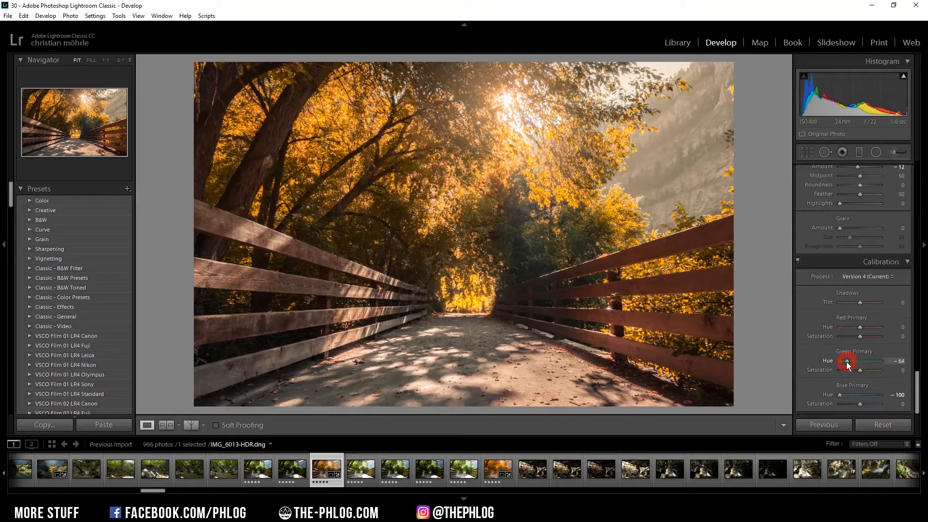
left_click_drag(849, 361, 839, 361)
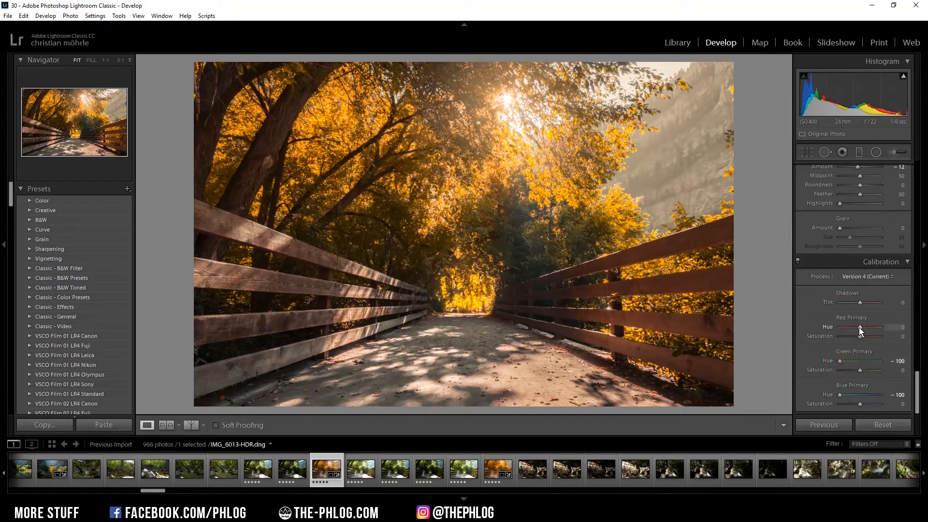
left_click_drag(859, 326, 864, 327)
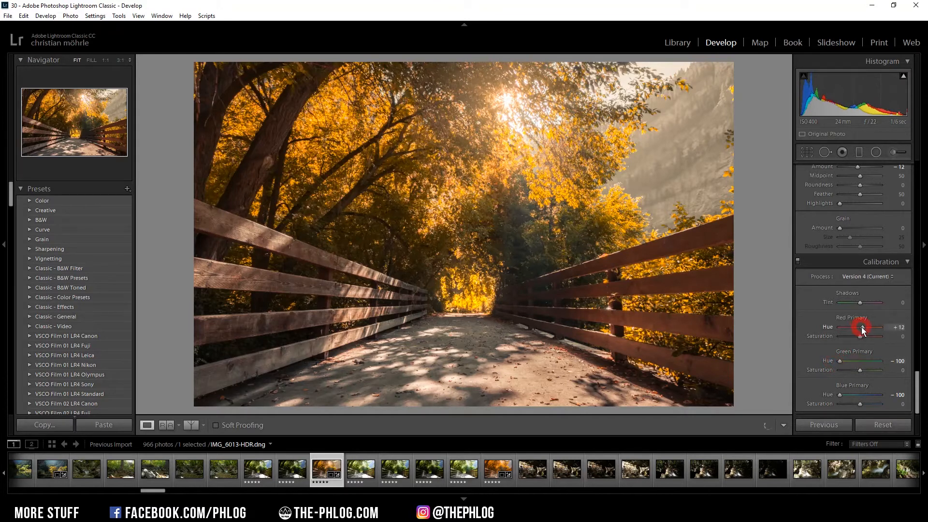
left_click_drag(862, 326, 873, 326)
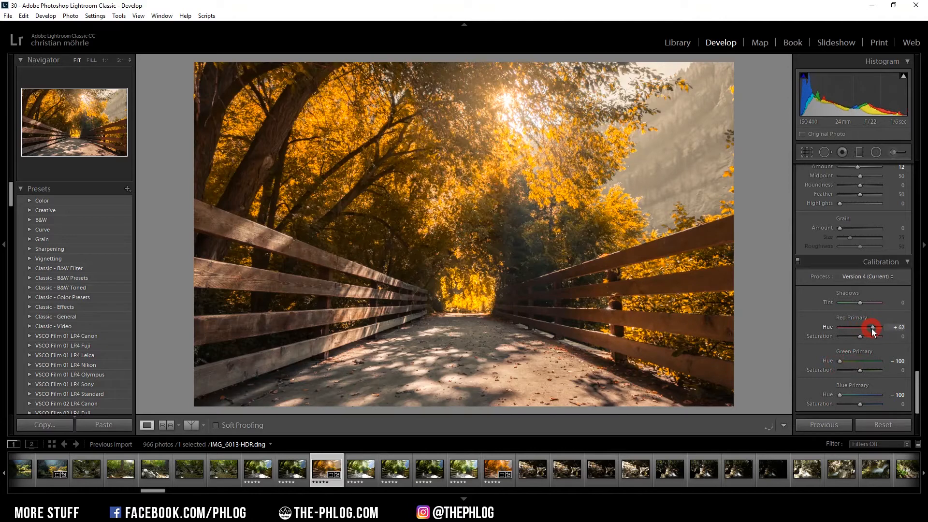
left_click_drag(871, 327, 877, 327)
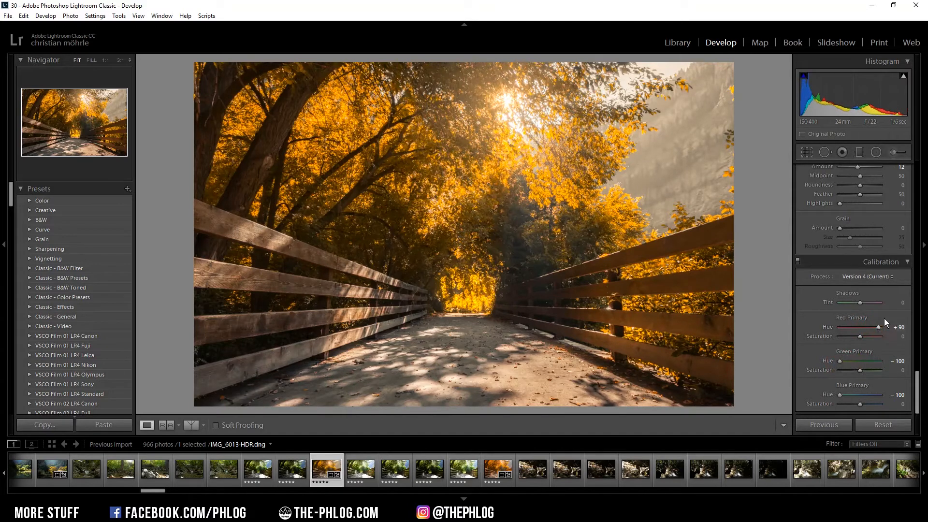
mouse_move(847, 346)
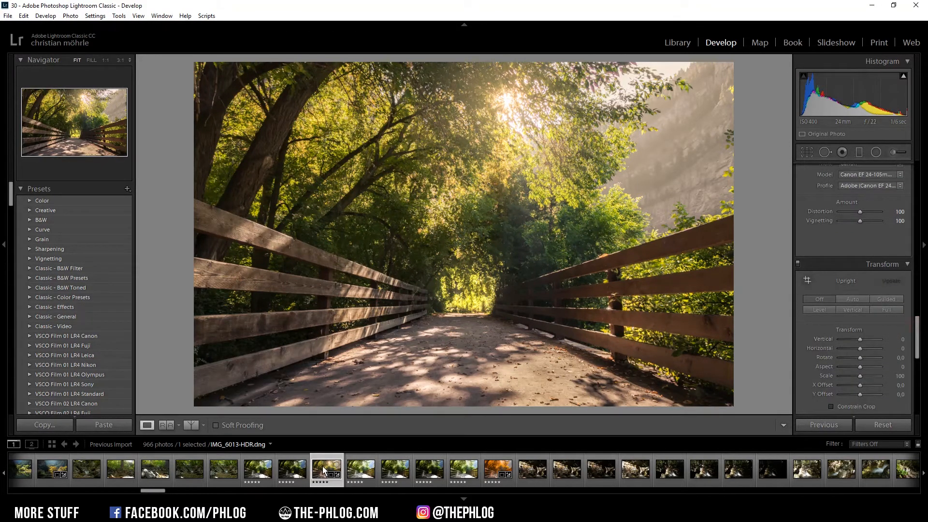
Step: Send the filmstrip photo to Color Efex Pro 4, editing a copy with Lightroom adjustments
right_click(326, 470)
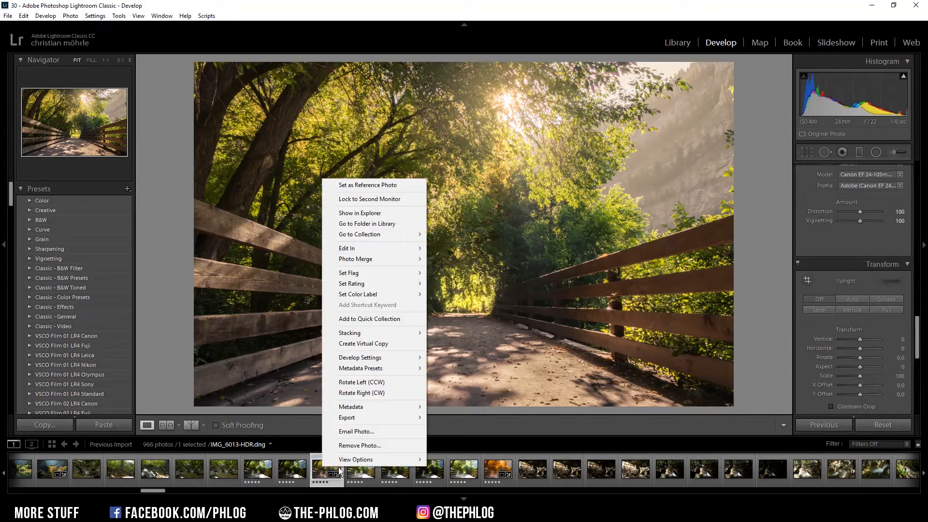
mouse_move(356, 459)
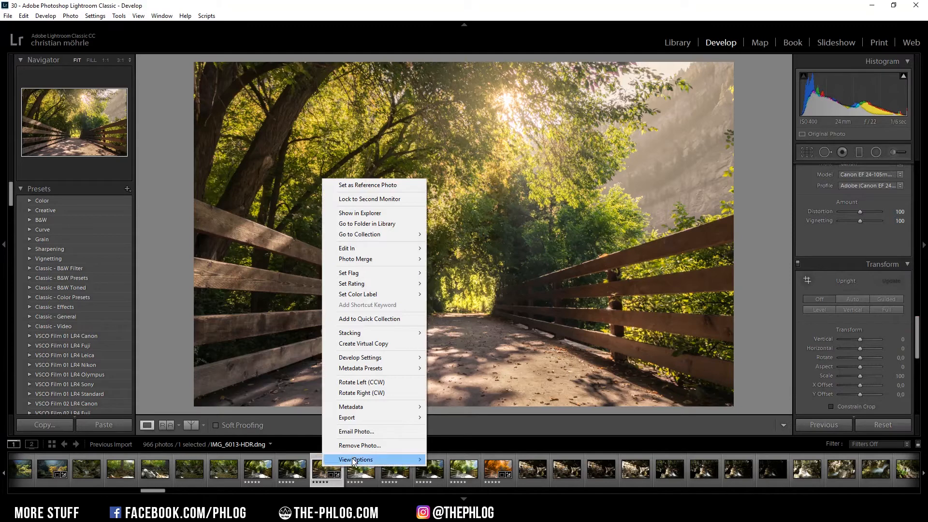
mouse_move(380, 249)
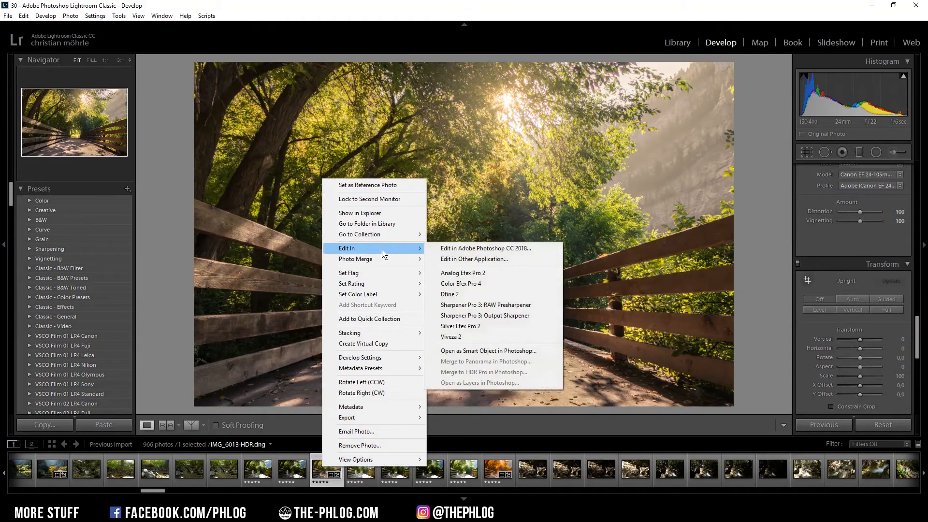
mouse_move(484, 286)
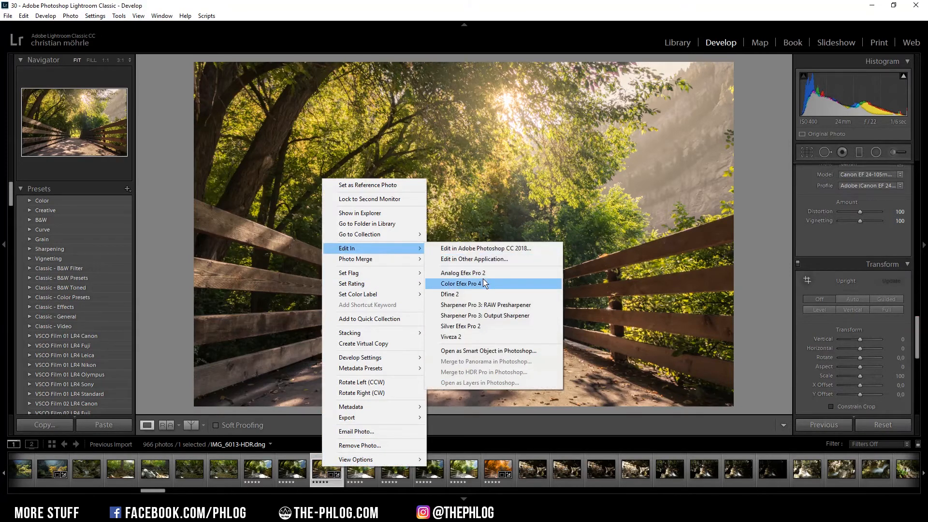
left_click(461, 283)
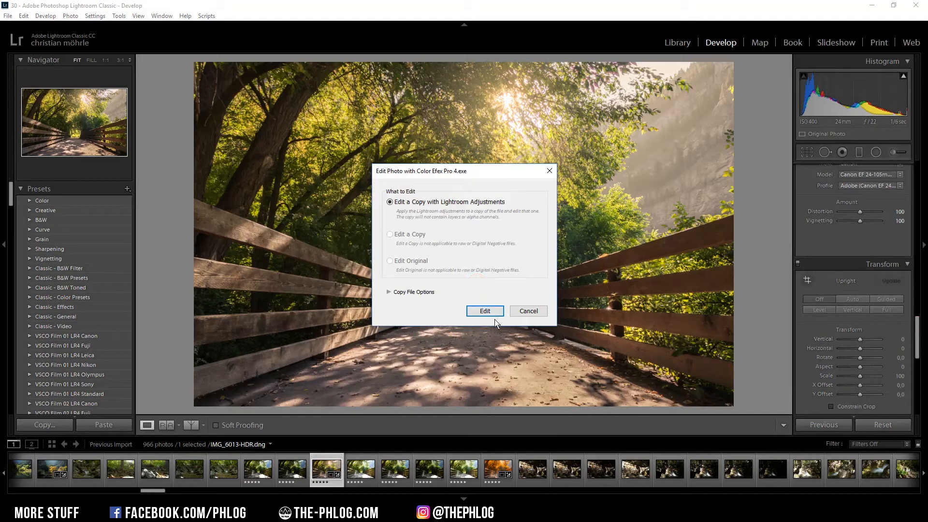
left_click(485, 311)
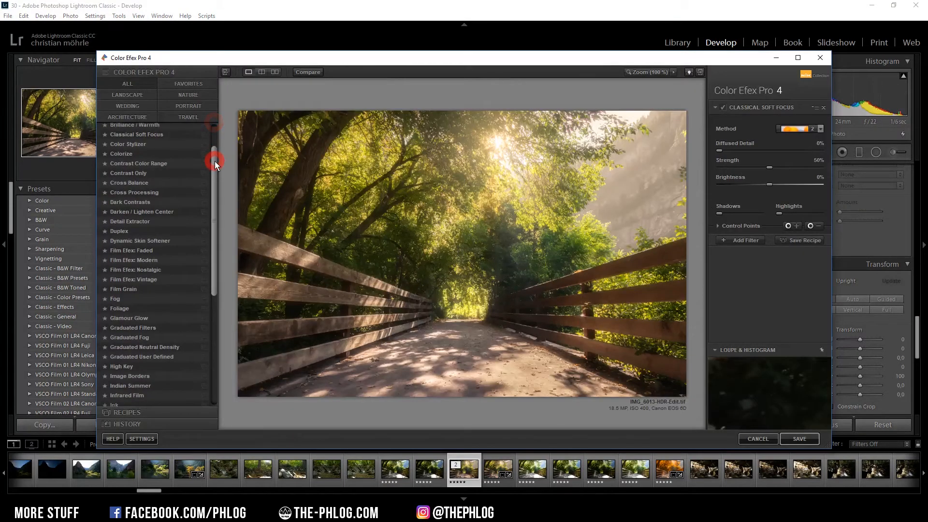
Step: Apply Indian Summer, compare its Method variants, set Enhance Foliage to 61%, and save
scroll("down", 3)
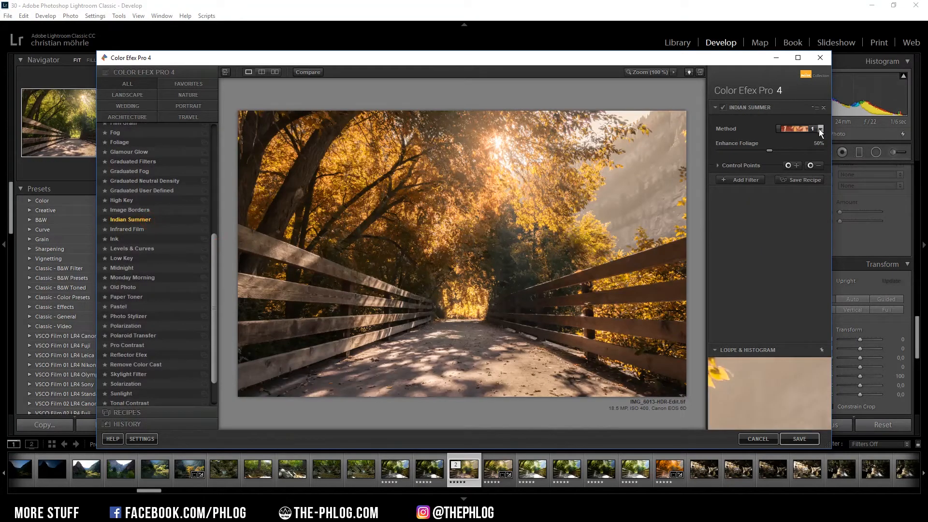
left_click(819, 129)
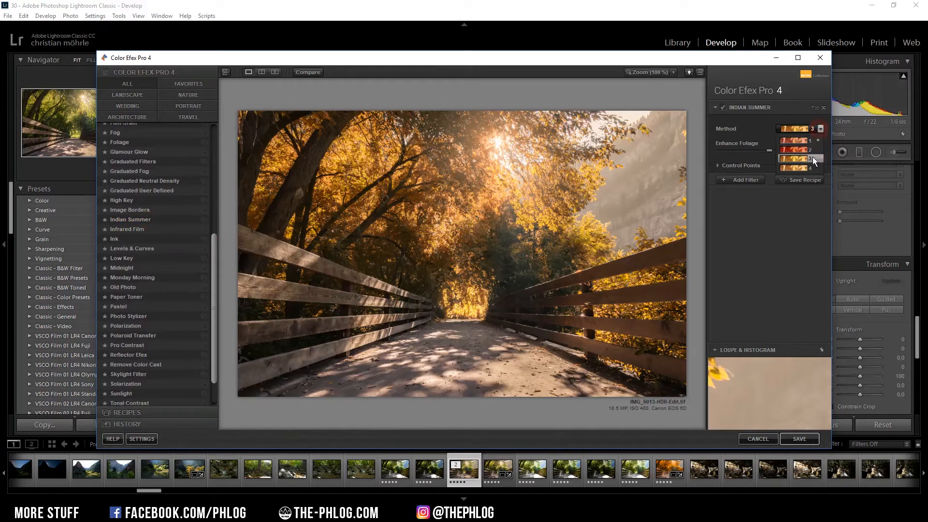
left_click(799, 150)
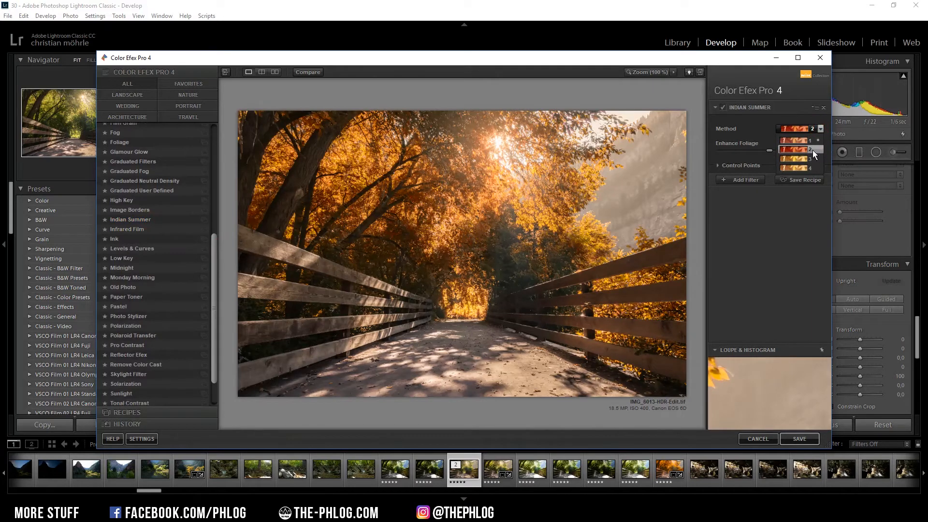
left_click(799, 168)
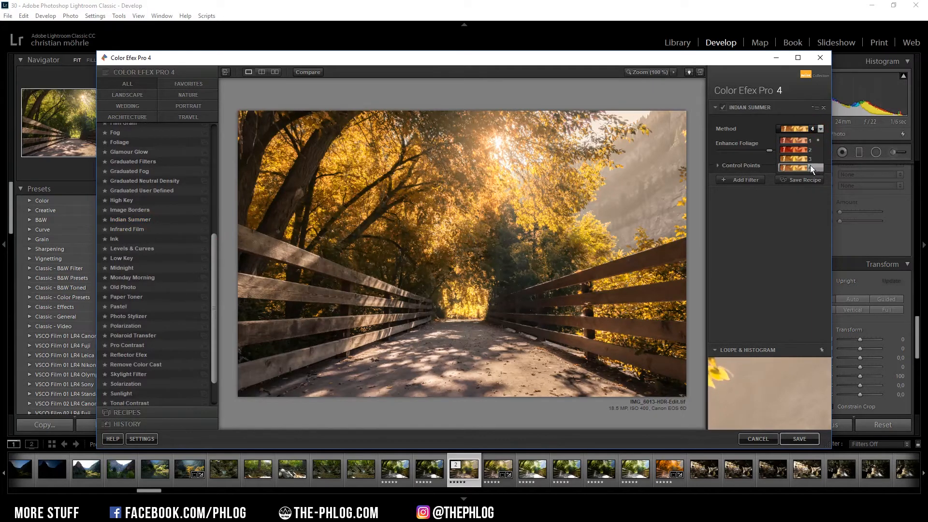
left_click(795, 149)
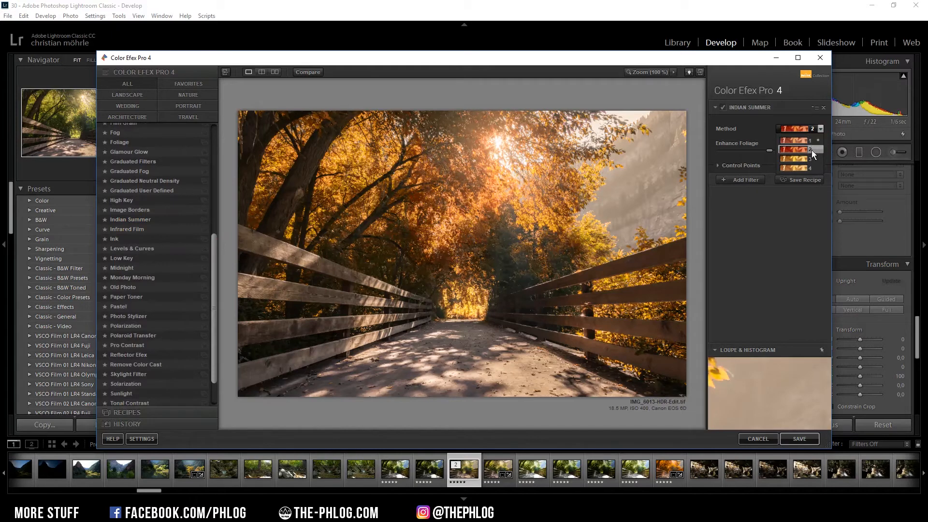
left_click(799, 140)
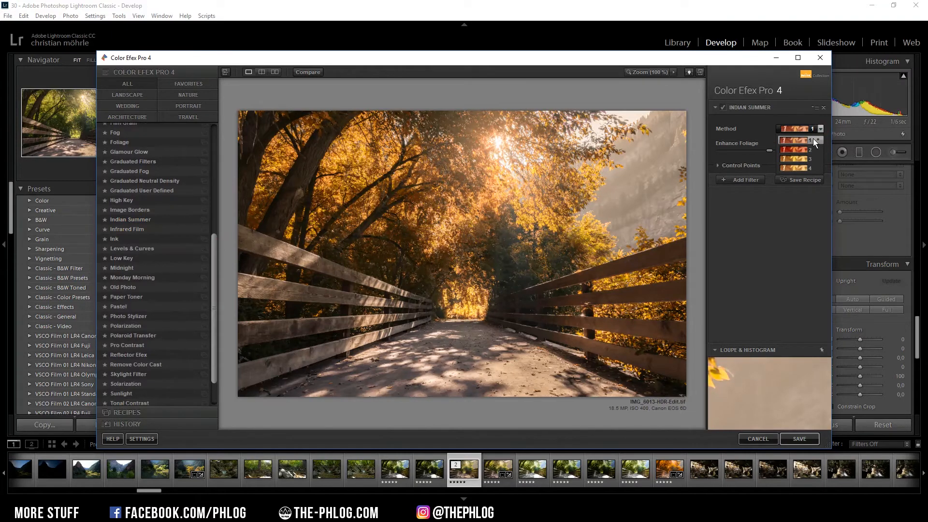
left_click(811, 168)
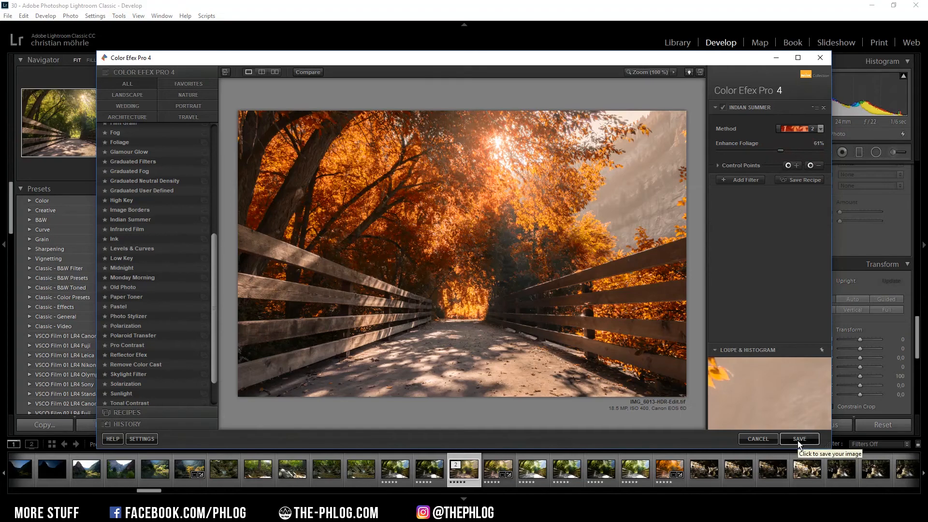
left_click(798, 438)
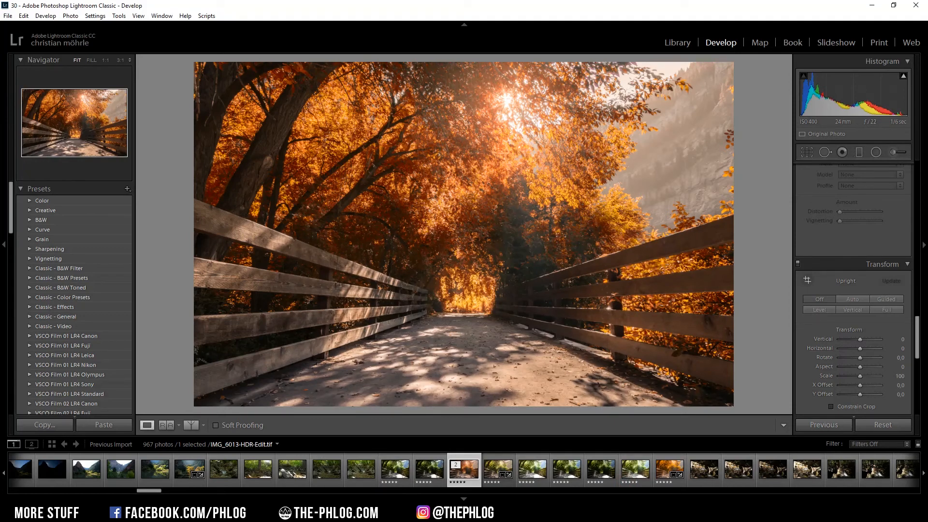
Step: Select the stacked IMG_6013-HDR-Edit.tif thumbnail in the filmstrip
left_click(464, 471)
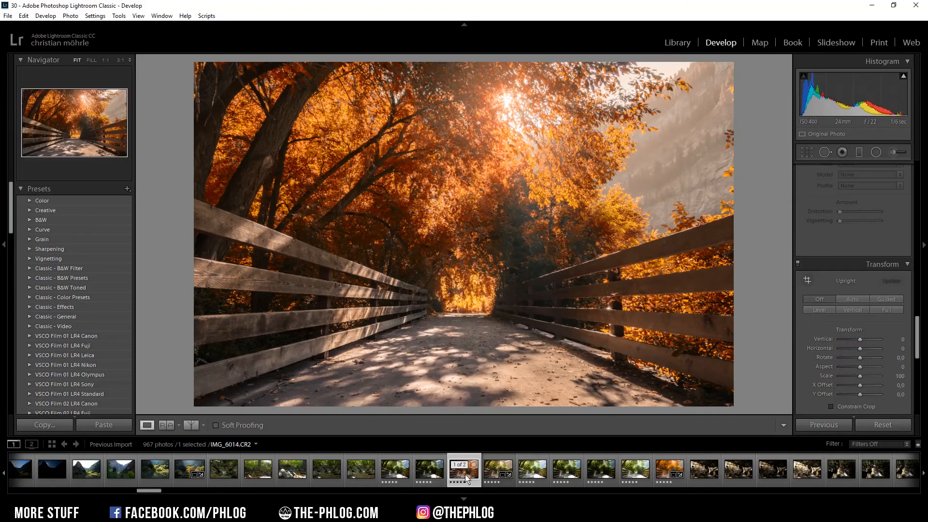